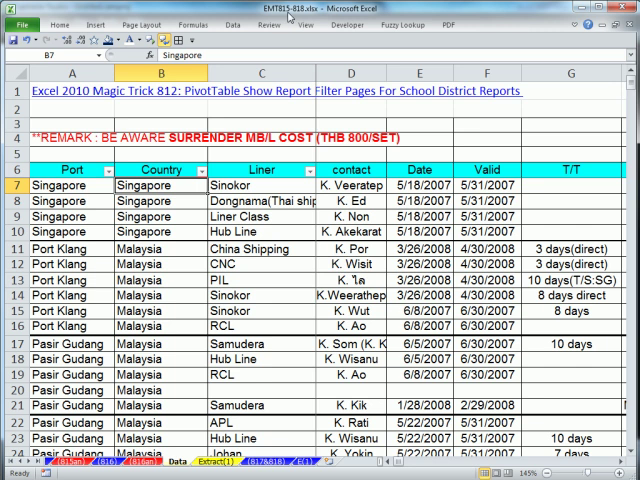
mouse_move(258, 411)
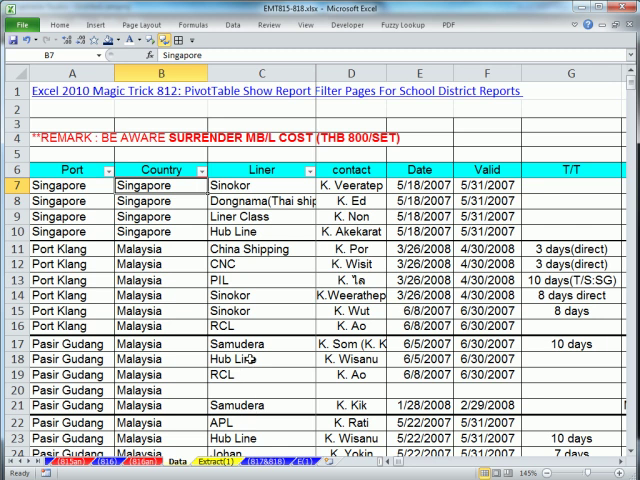
mouse_move(258, 410)
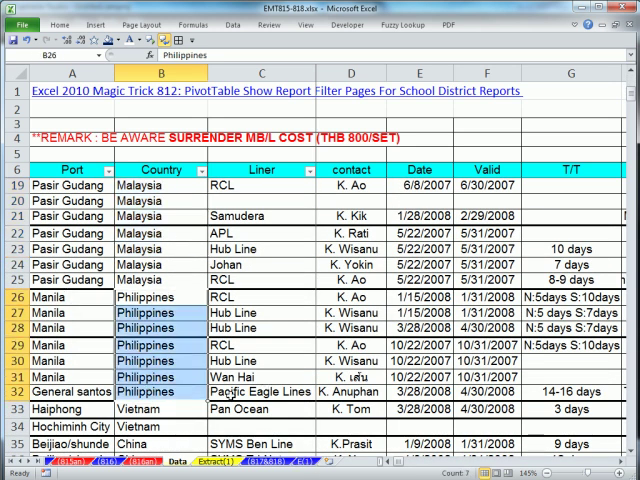
Scroll up through the shipping data on the Data sheet.
scroll("up", 3)
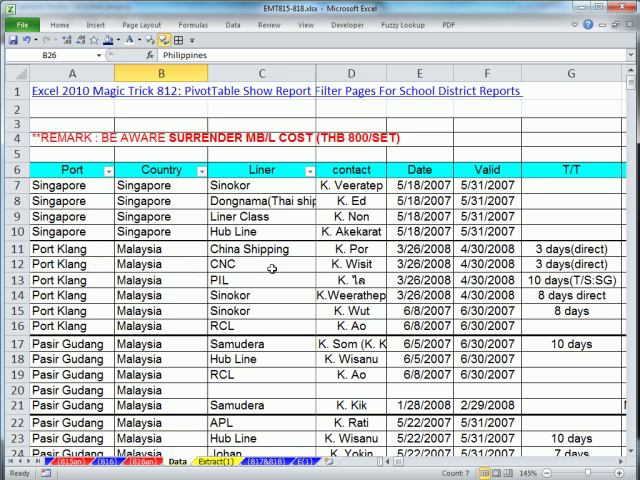
mouse_move(518, 421)
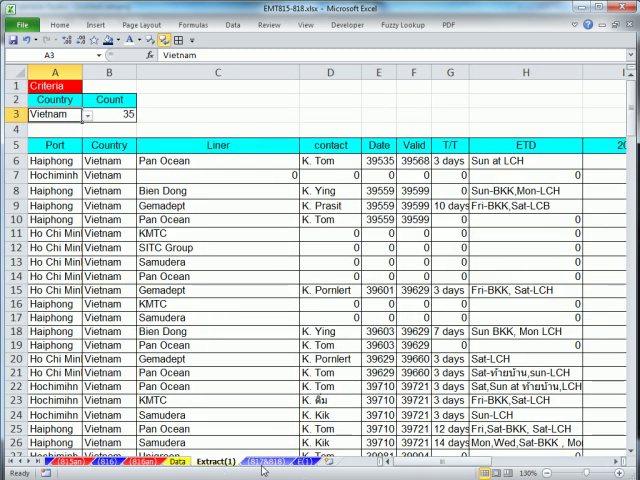
Choose Korea as the Extract(1) country criterion, giving a count of 2.
left_click(305, 461)
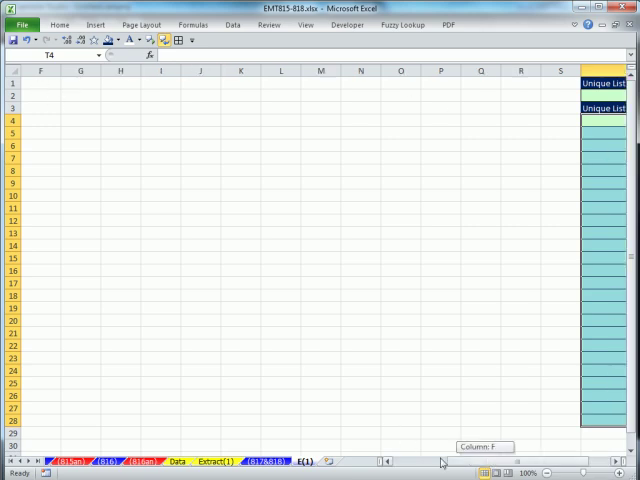
scroll("left", 3)
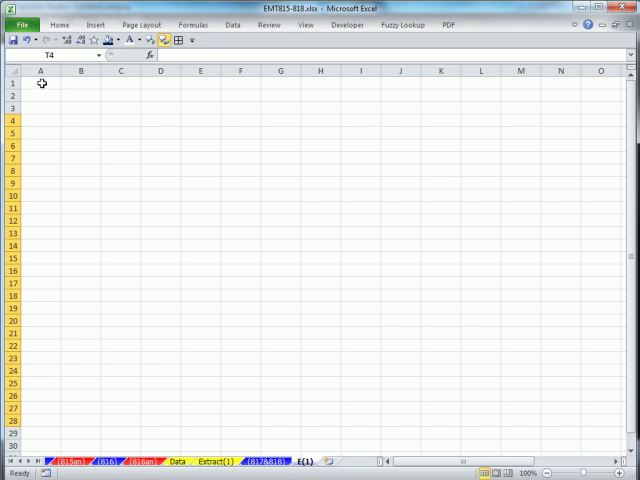
mouse_move(93, 357)
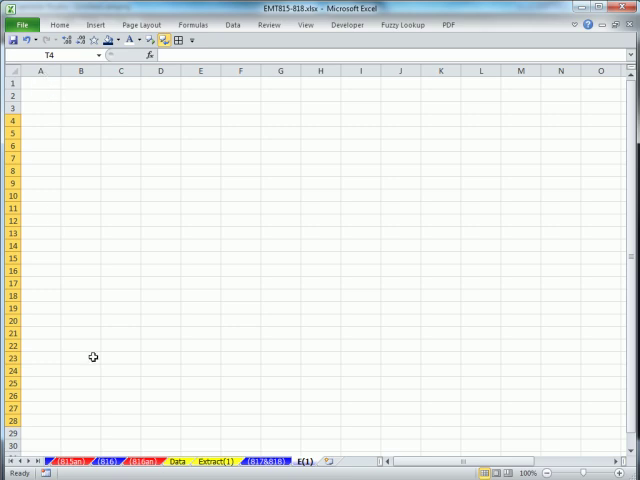
left_click(200, 463)
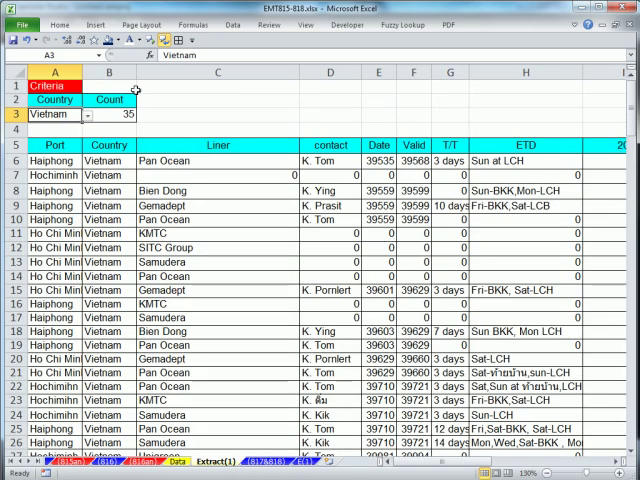
left_click(85, 114)
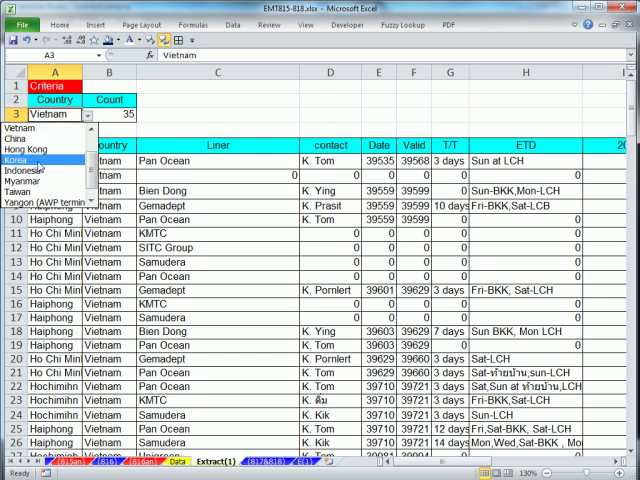
left_click(31, 158)
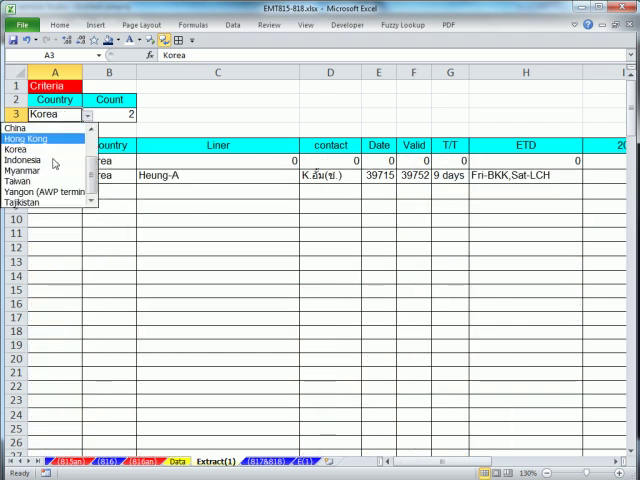
left_click(42, 168)
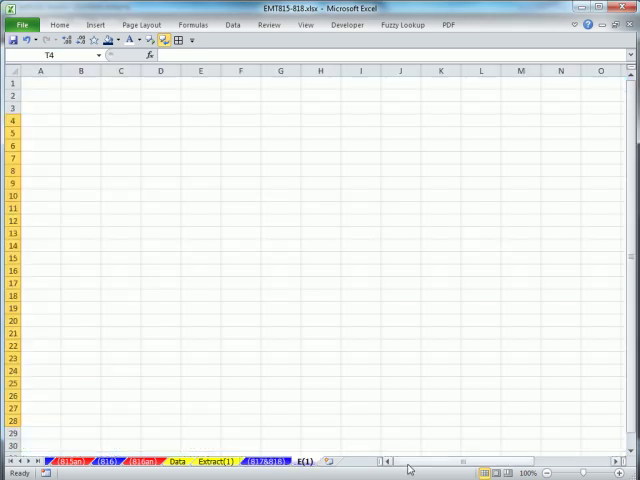
Scroll across and down the 817&818 shipping rate data.
scroll("right", 3)
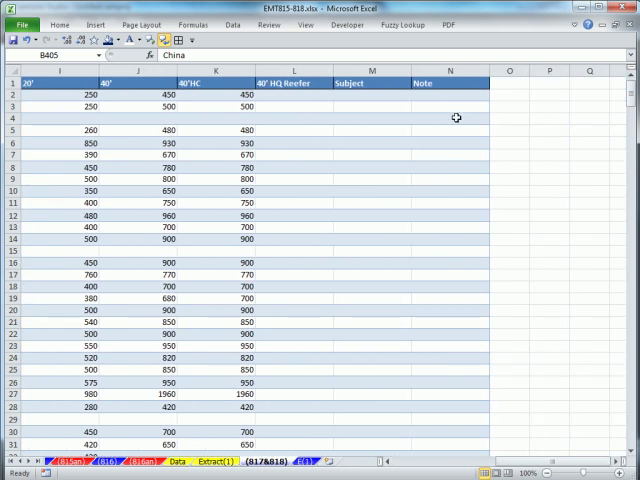
mouse_move(520, 72)
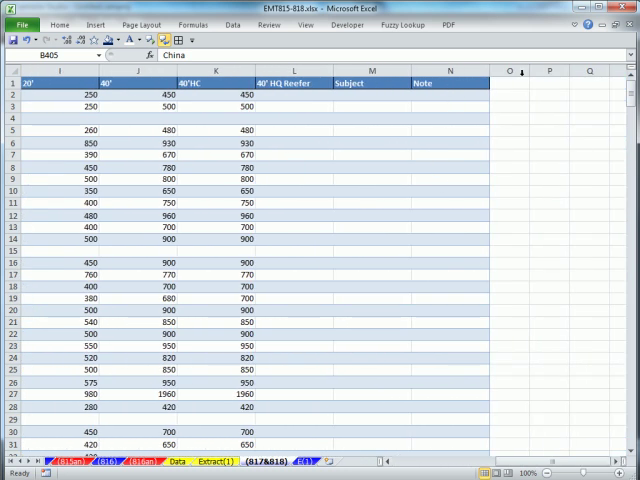
mouse_move(565, 260)
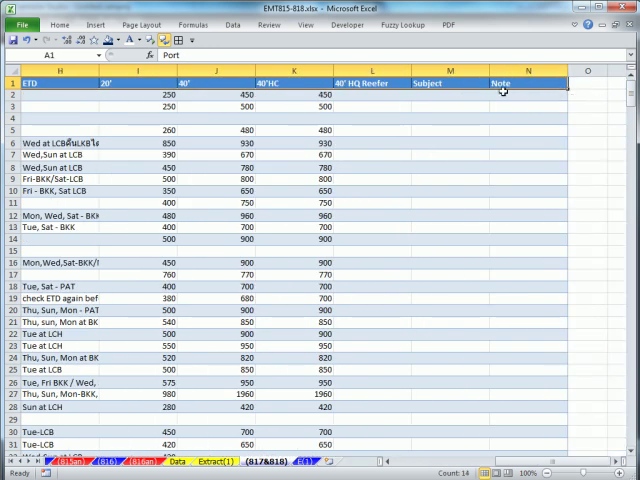
scroll("down", 3)
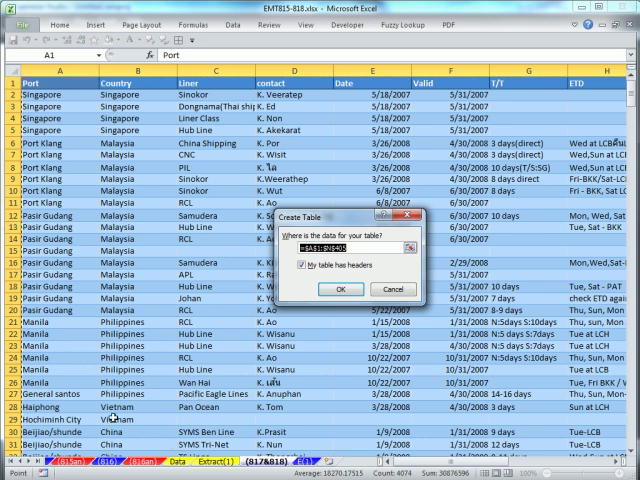
mouse_move(358, 373)
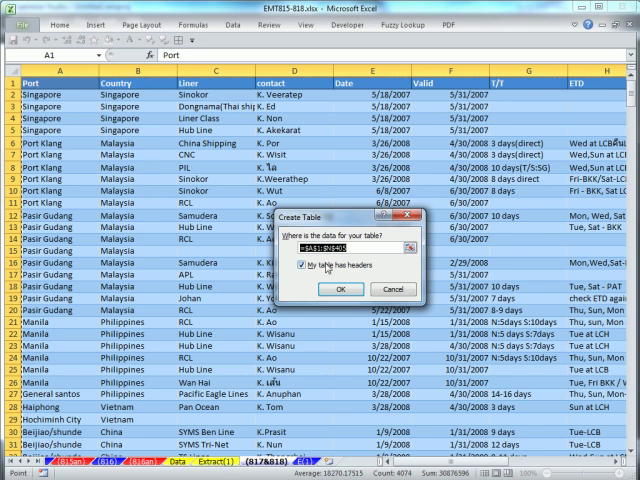
Confirm the table for $A$1:$N$405 with headers enabled.
left_click(342, 288)
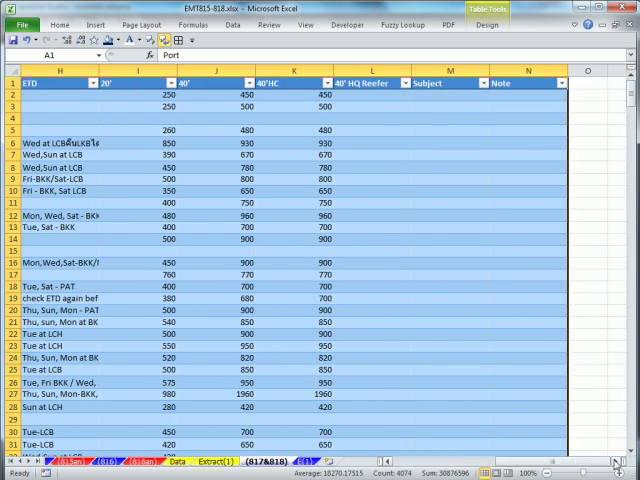
Add a 'Helper' header in column O beside the table.
scroll("right", 3)
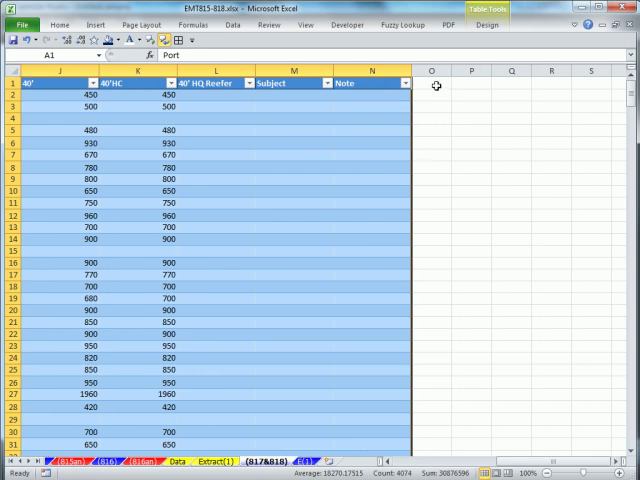
left_click(431, 84)
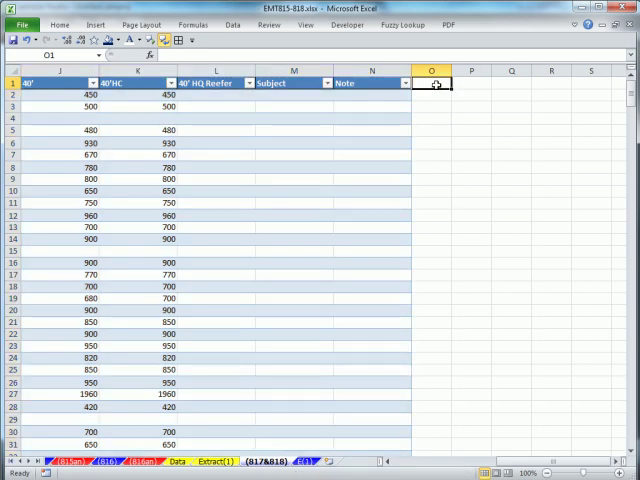
type("Helper")
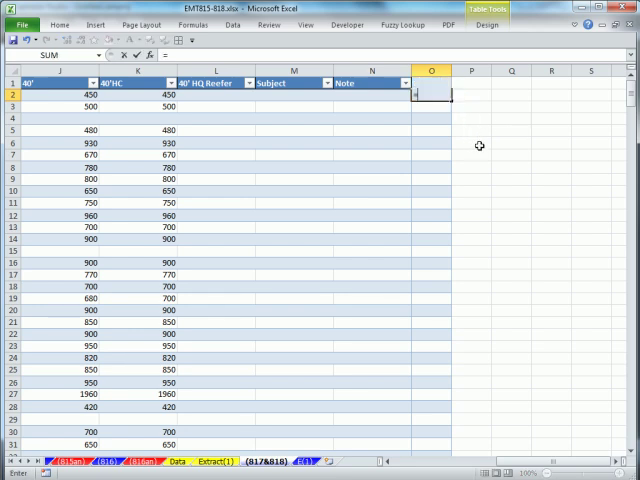
Enter =COUNTIF(B$2:B2,B2) as the first Helper formula.
type("=c")
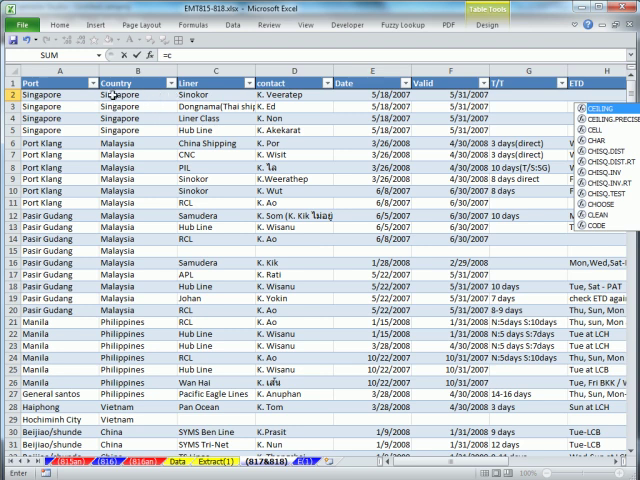
scroll("right", 3)
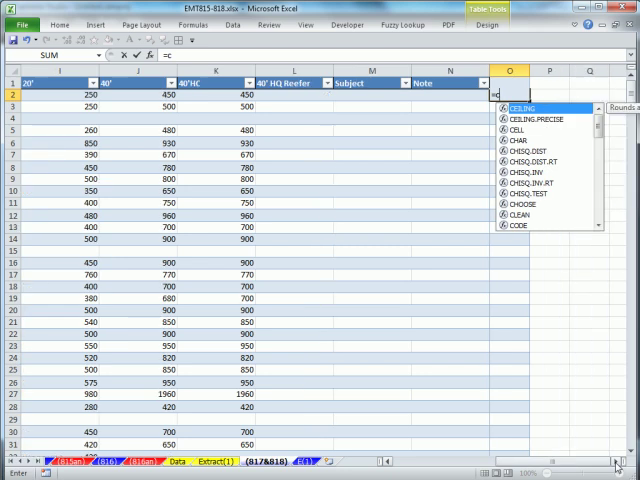
type("ountry]")
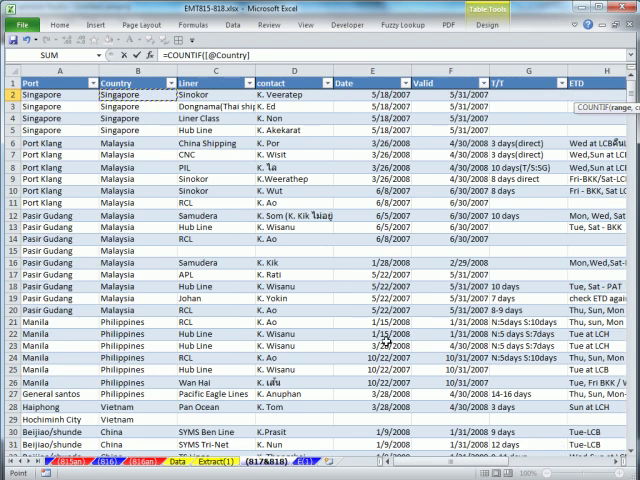
scroll("right", 3)
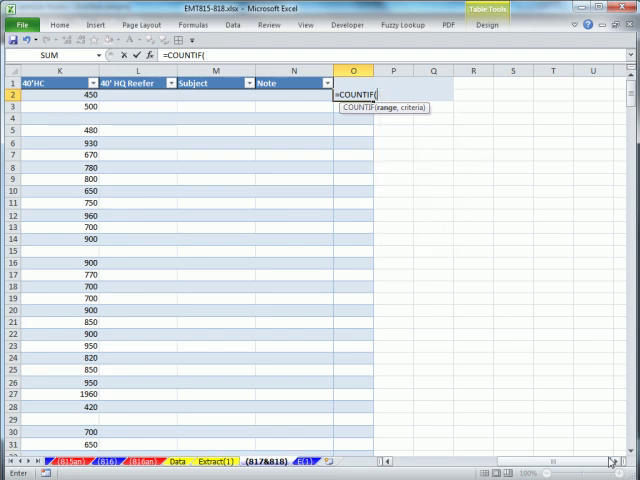
type("B$2")
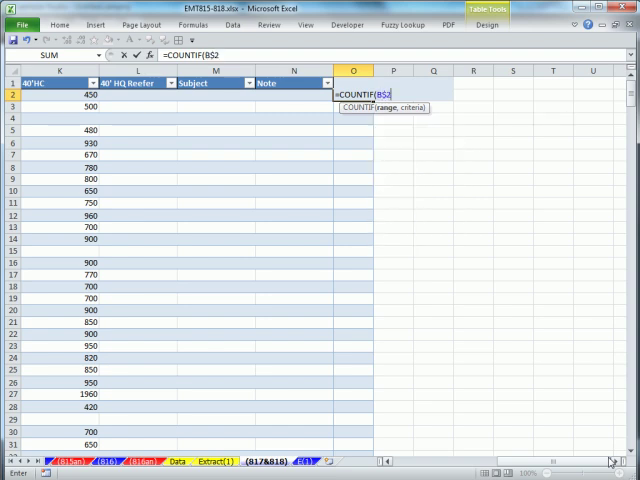
type(":B2")
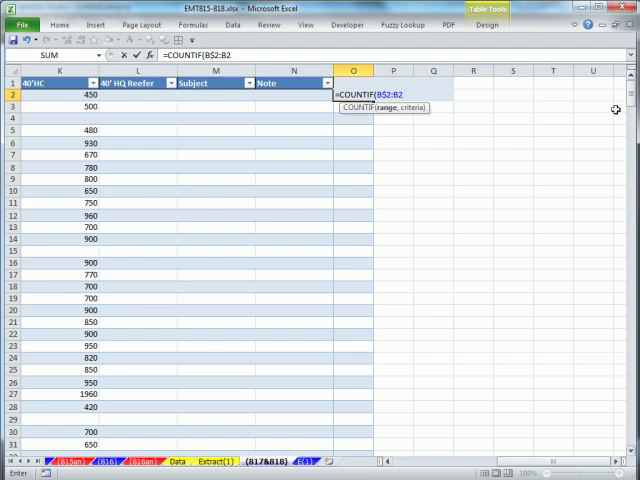
type(",")
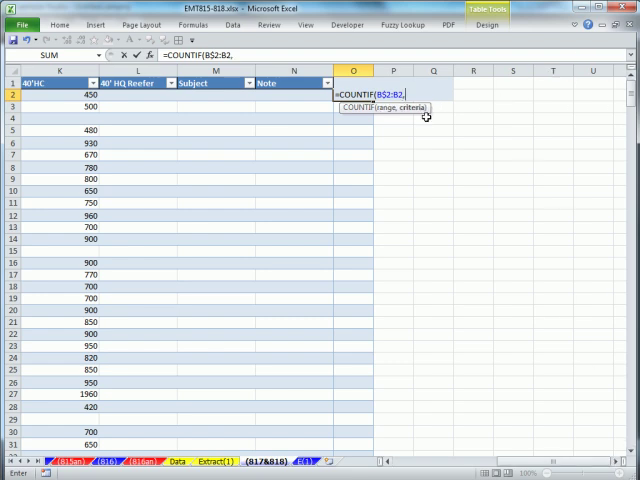
type("b")
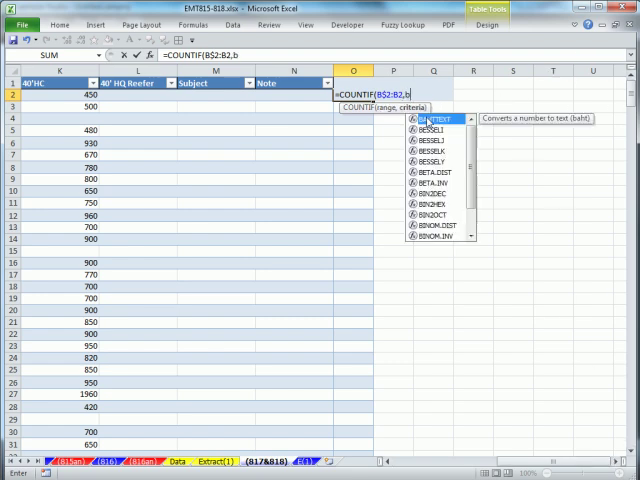
type("2")
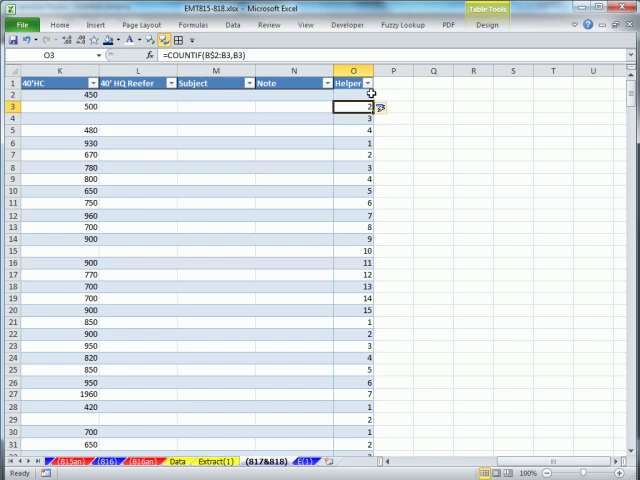
Put the O2 Helper COUNTIF formula back into edit mode.
left_click(347, 93)
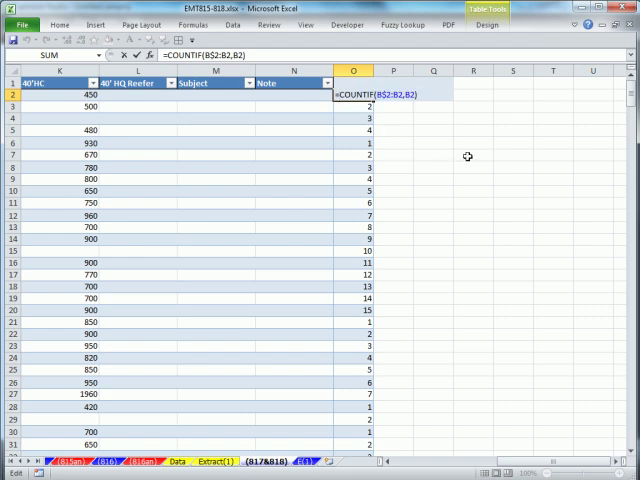
Rewrite O2 as =IF(COUNTIF(B$2:B2,B2)<>1,0,COUNTIF(B$2:B2,B2)).
type("if")
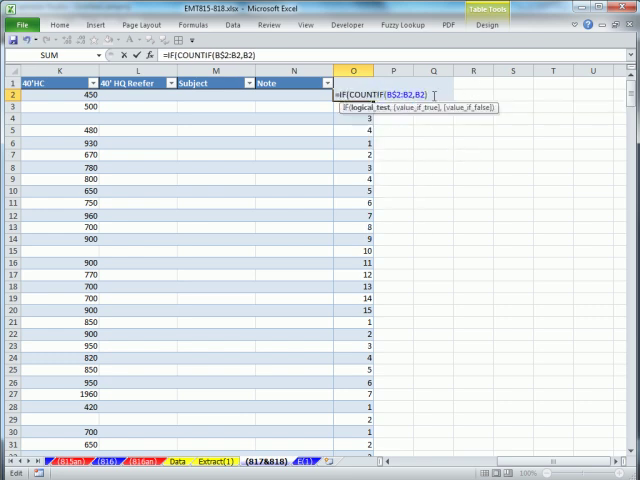
type("<>")
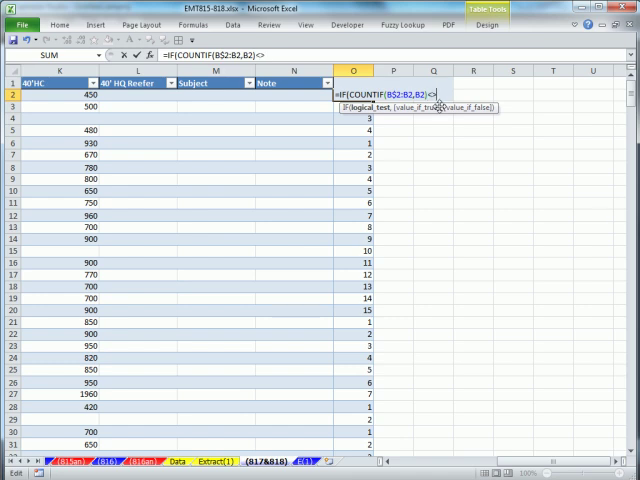
type("1,")
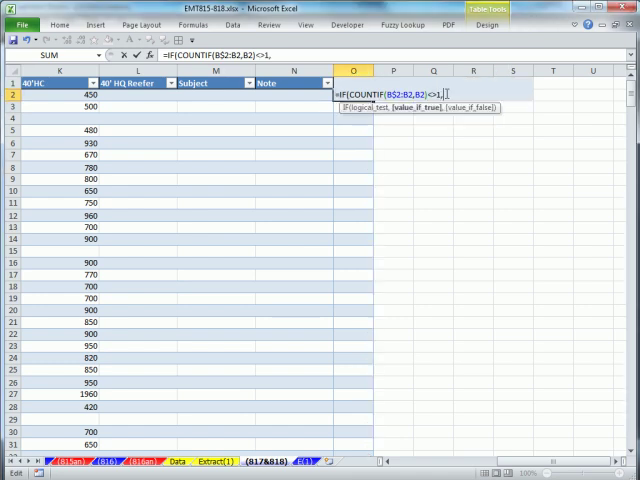
type("0,")
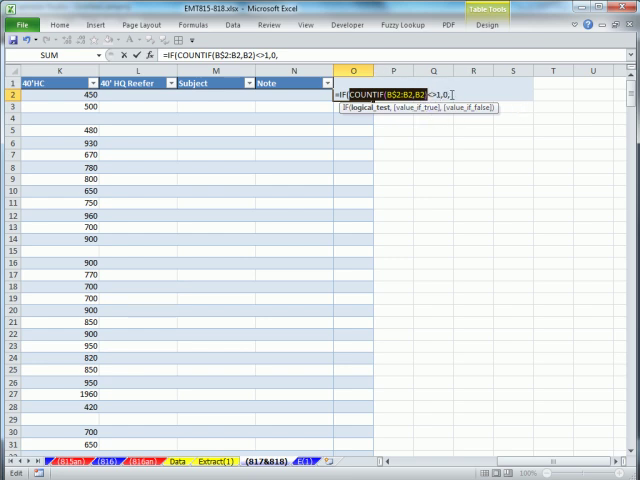
type("COUNTIF(B$2:B2,B2))")
left_click(353, 83)
type("Helper")
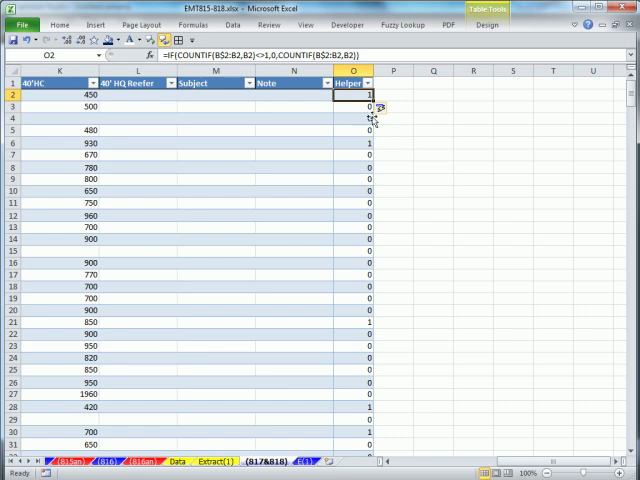
mouse_move(394, 332)
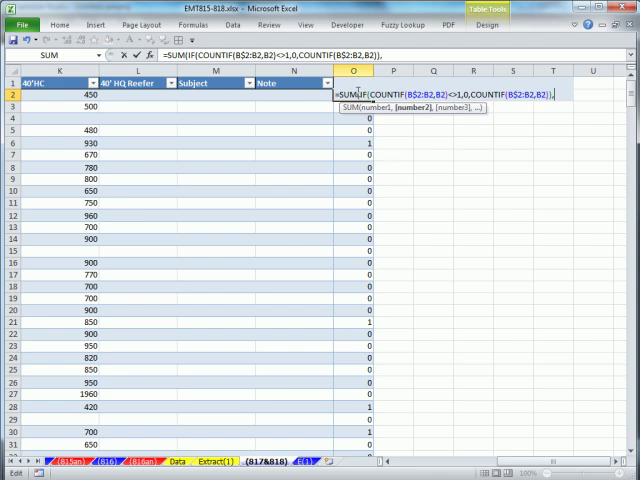
Wrap the O2 formula in SUM with O1 to accumulate unique counts.
type("O")
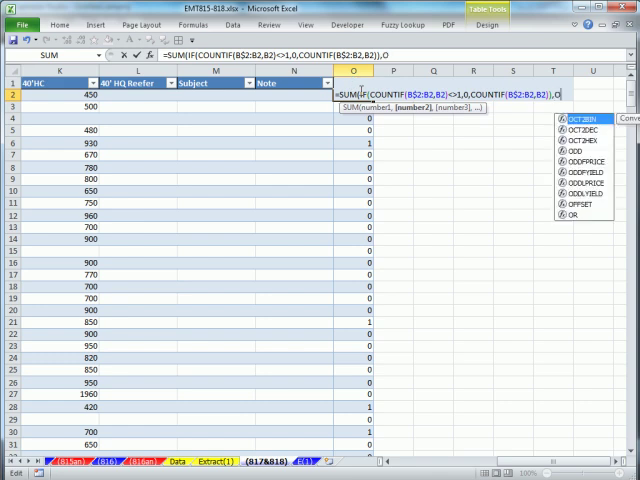
type("1)")
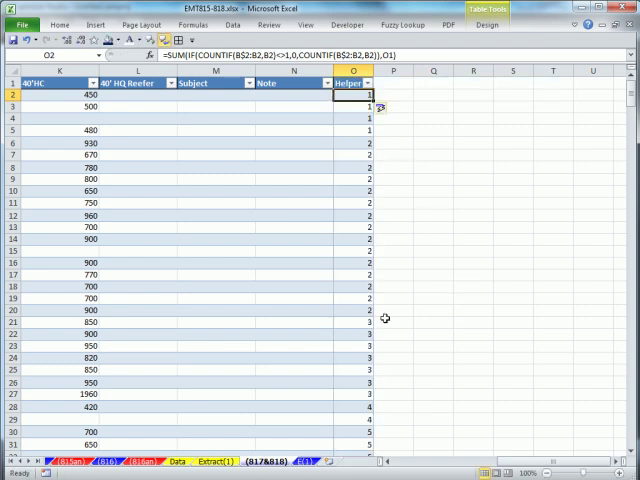
mouse_move(411, 413)
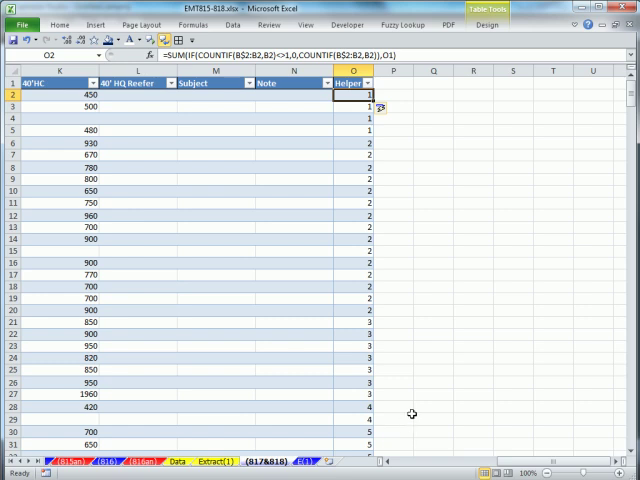
mouse_move(410, 342)
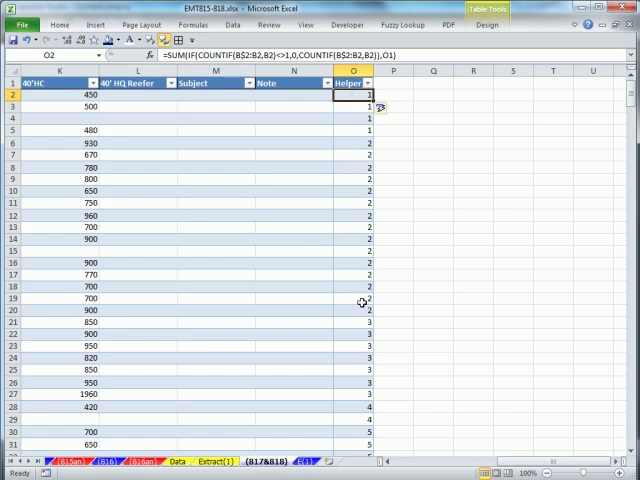
mouse_move(357, 122)
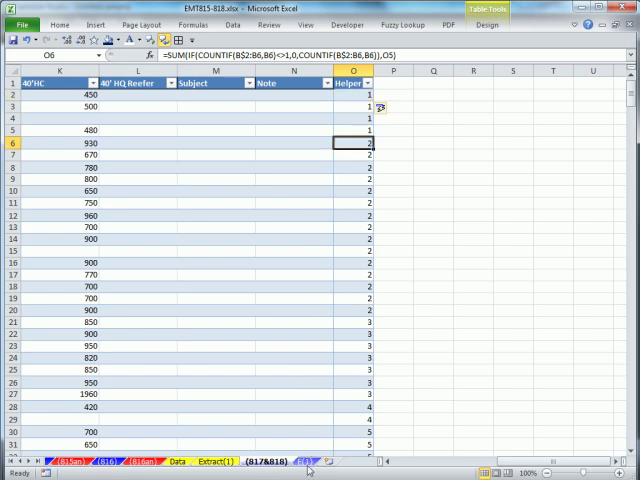
Start a MAX formula on the E(1) sheet, then discard it.
left_click(316, 462)
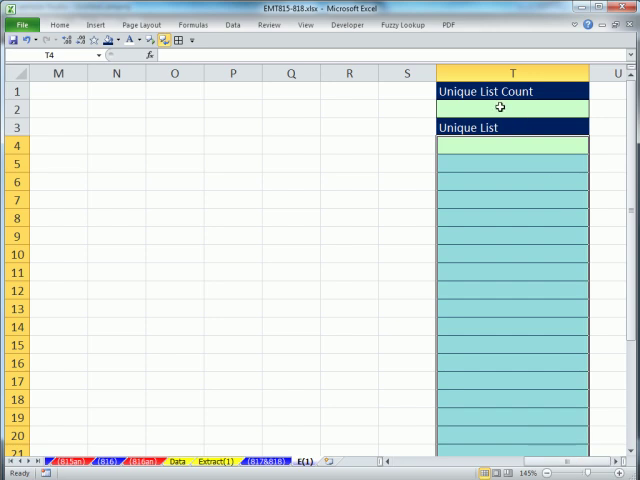
type("=")
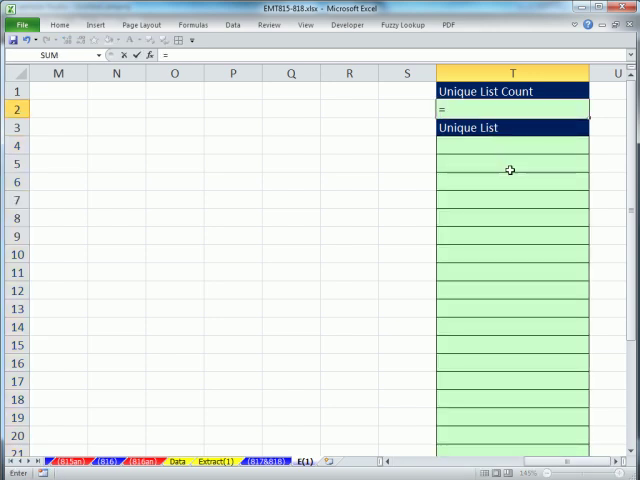
type("MAX(")
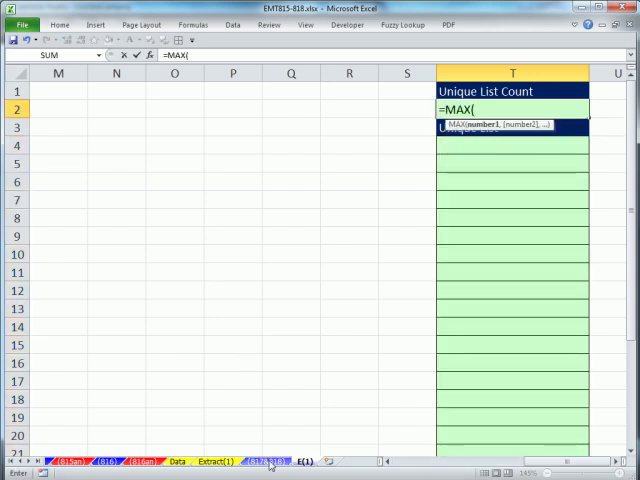
left_click(259, 461)
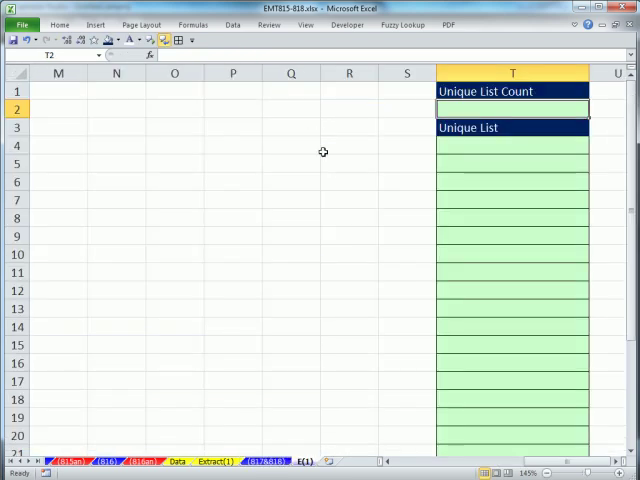
Enter =MAX(Table2[Helper]) in the Unique List Count cell T2.
scroll("right", 3)
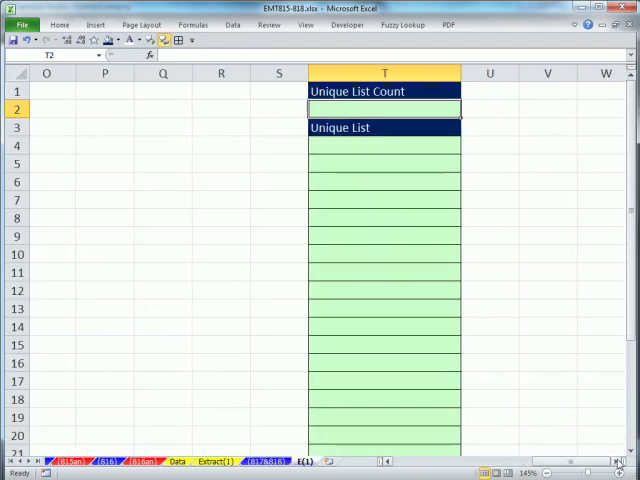
type("=")
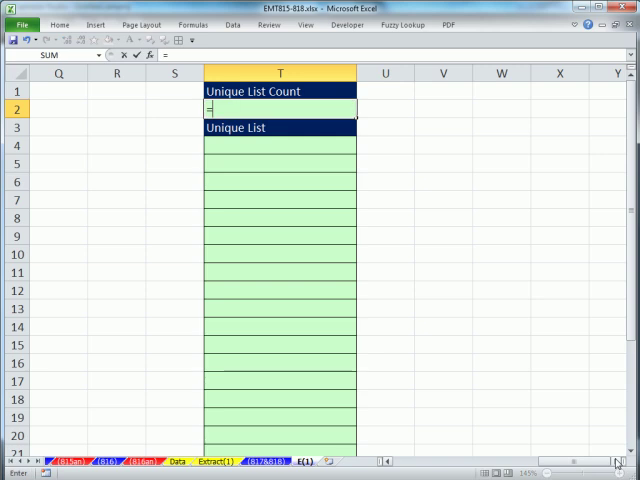
type("=MAX(")
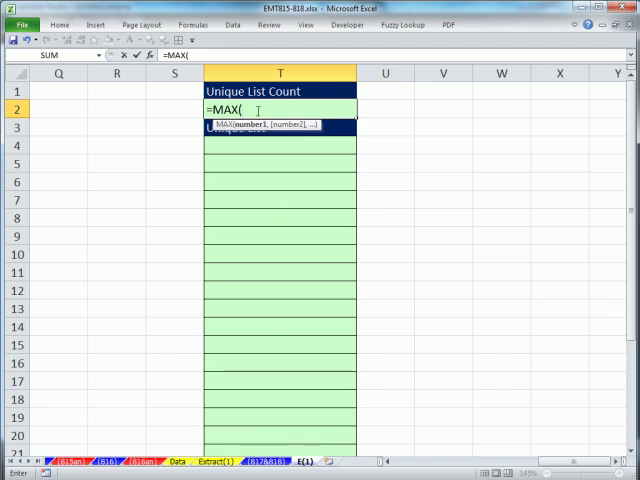
type("tabl")
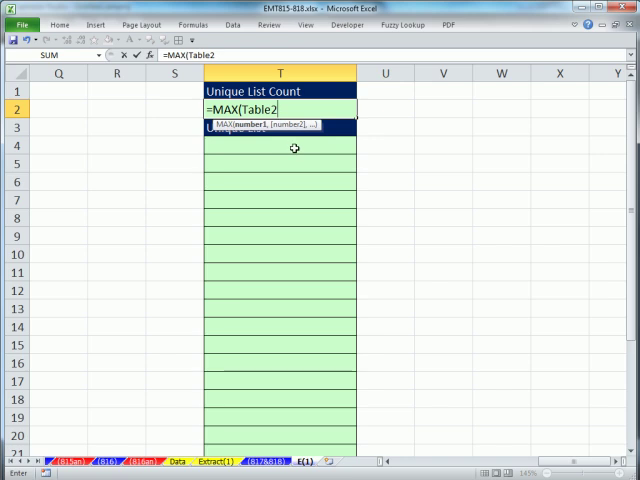
type(",")
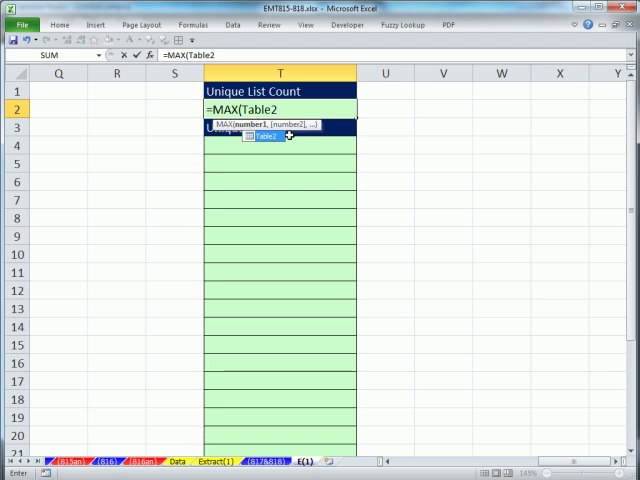
type("[")
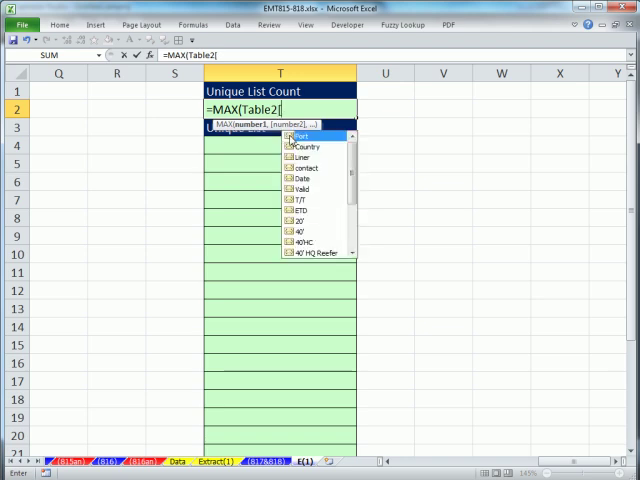
mouse_move(300, 192)
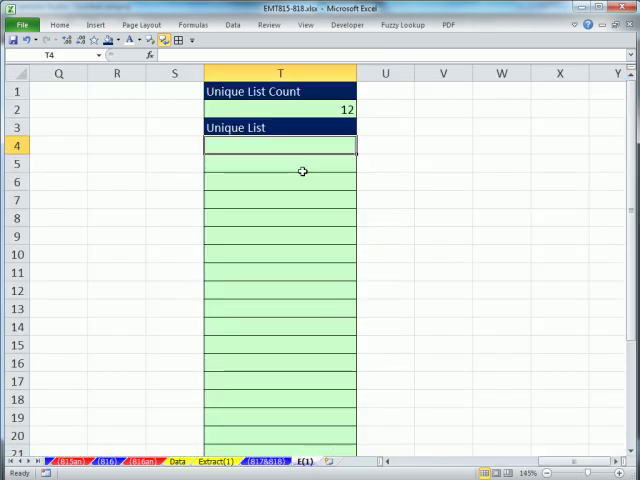
Begin T4's formula as =INDEX(Table2[Country], MATCH(.
type("=INDEX(")
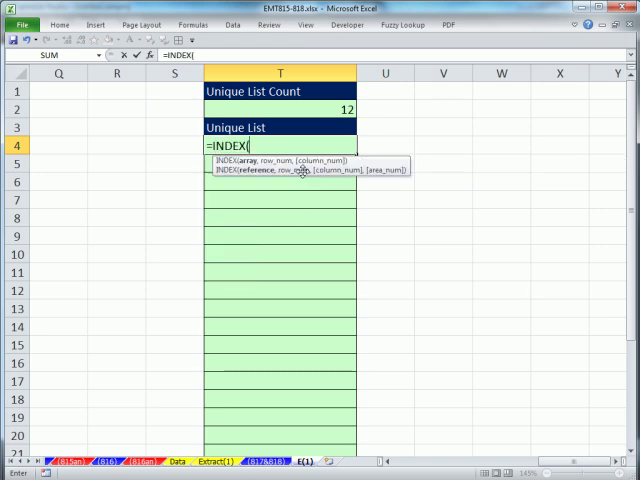
type("t")
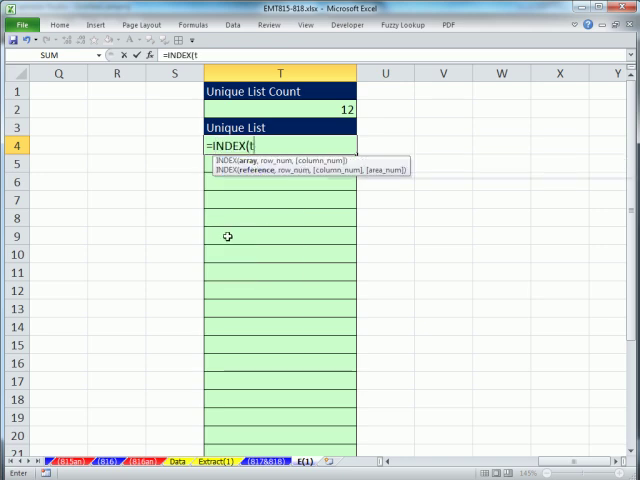
type("Table2")
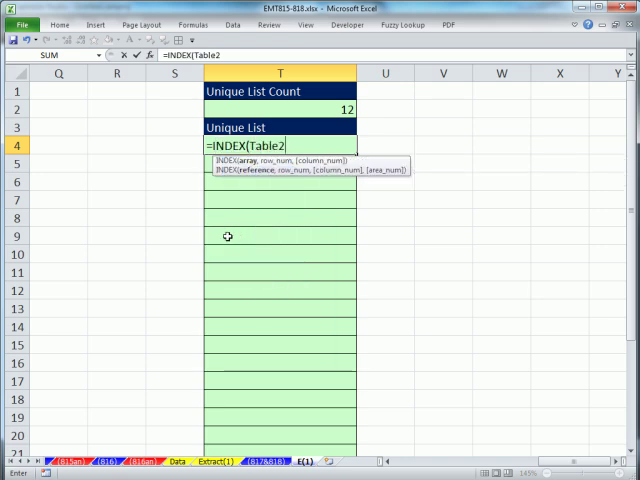
type("[Country")
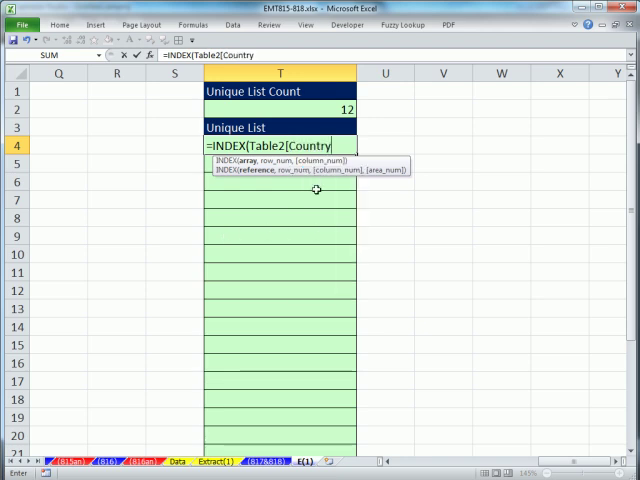
type("],")
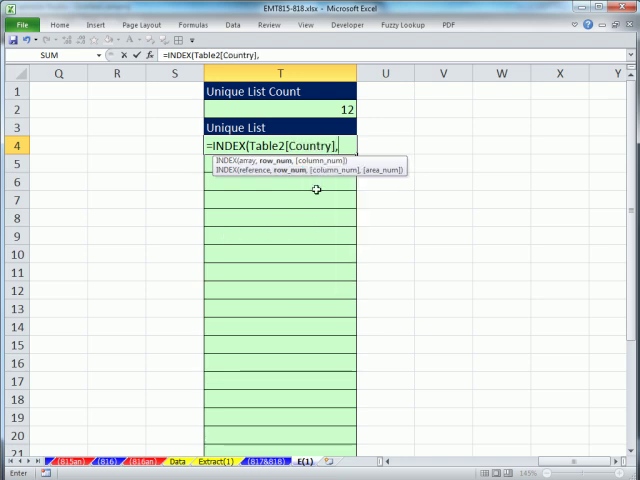
mouse_move(294, 217)
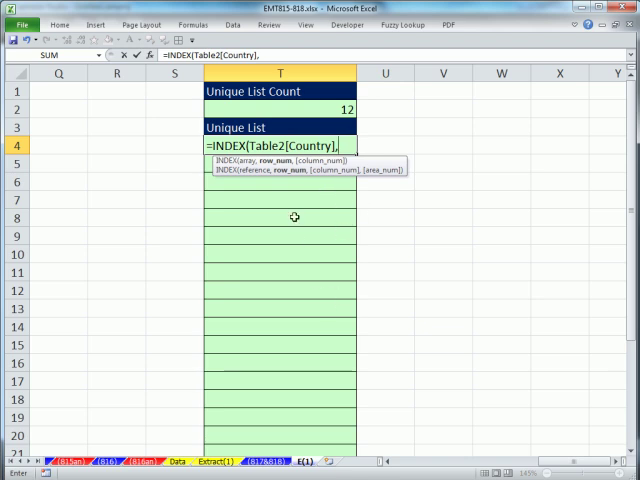
type("matc")
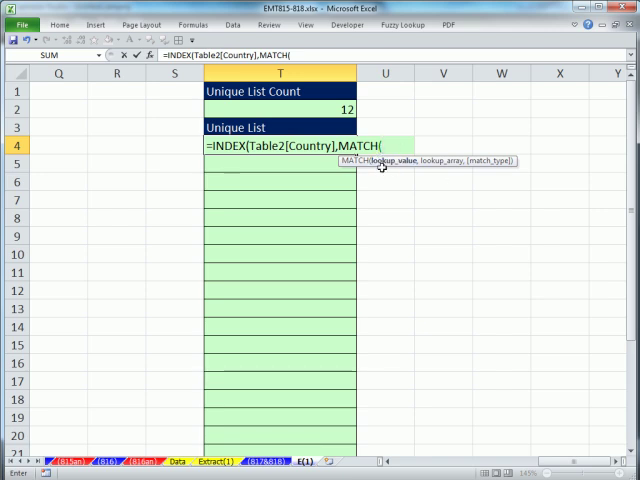
mouse_move(398, 181)
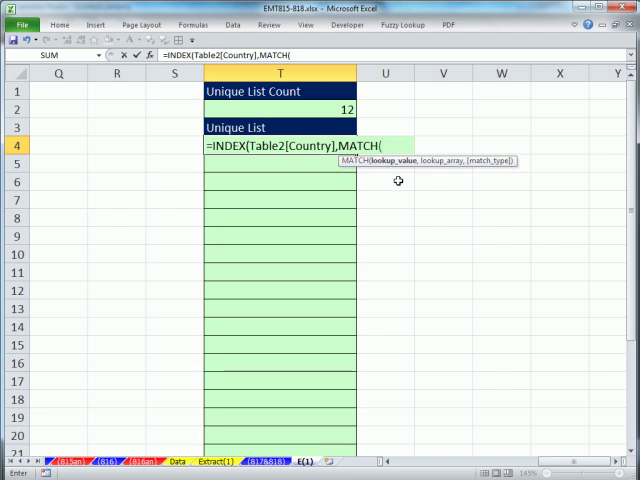
Complete the MATCH with ROWS(T$4:T4), Table2[Helper] and 0.
type("ROWS(")
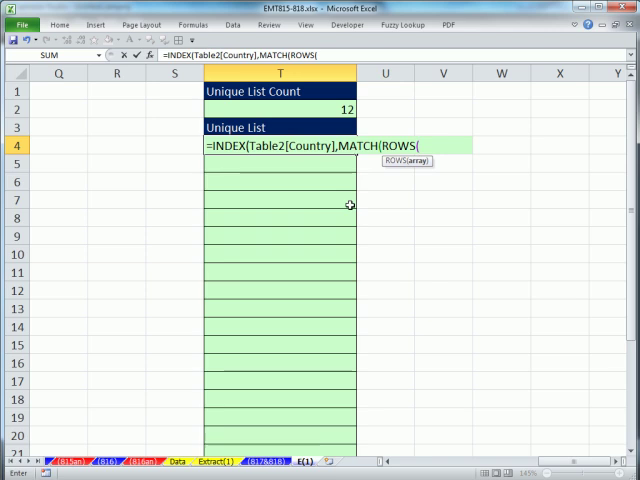
type("T$4:")
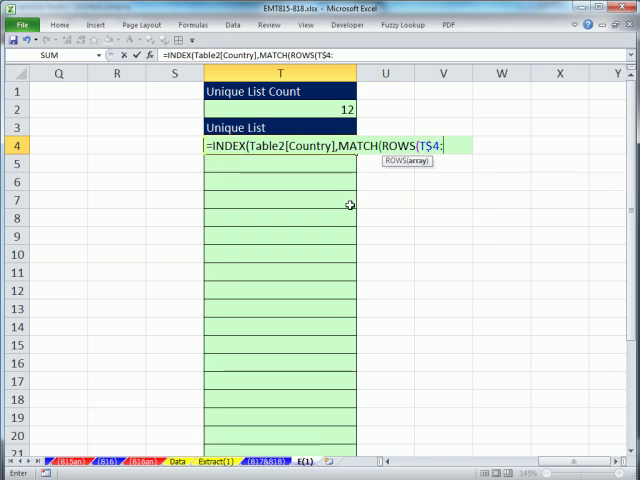
type("T4)")
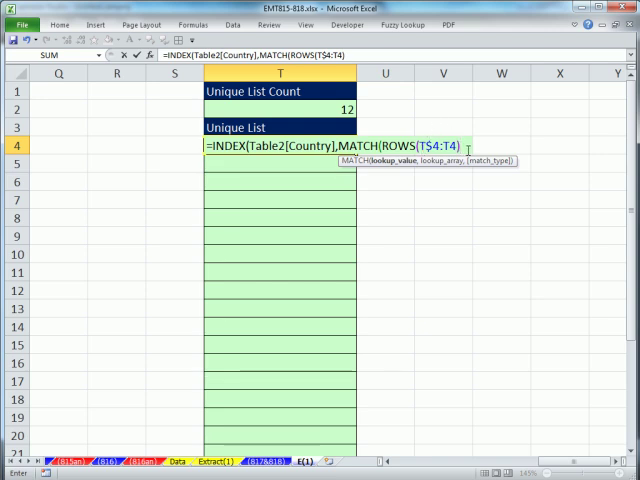
type("),")
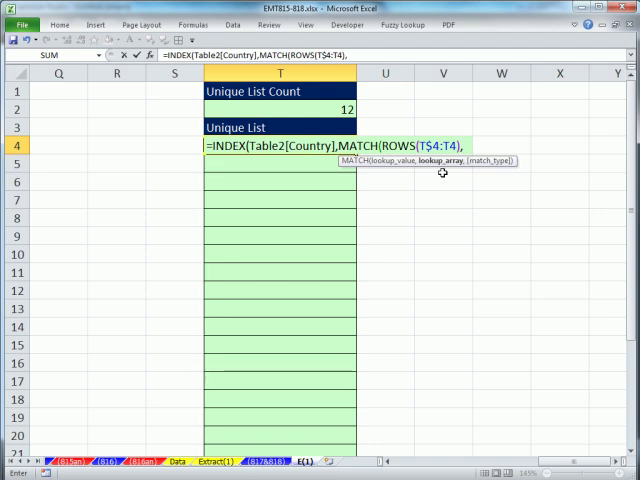
type("t")
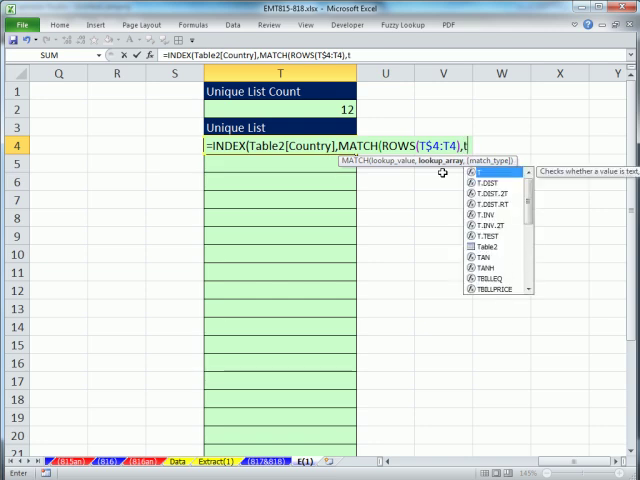
type("able2[")
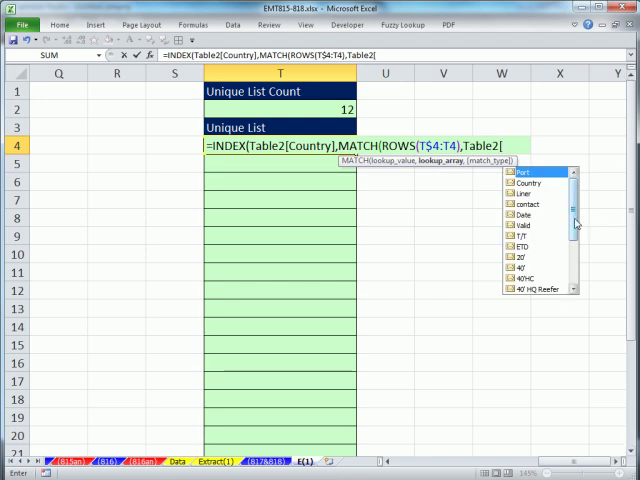
type("Helper],")
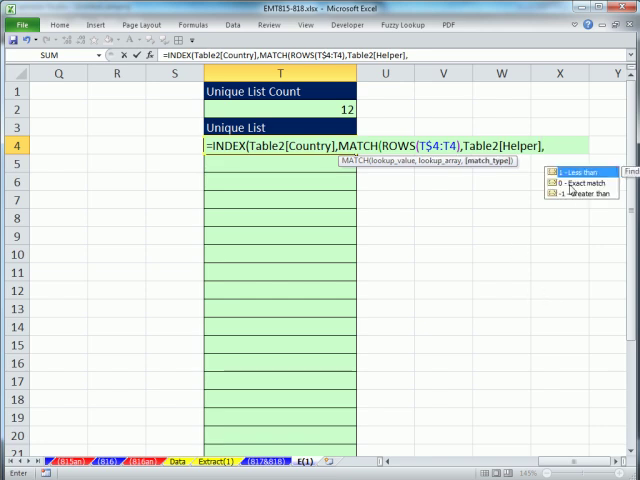
type("0))")
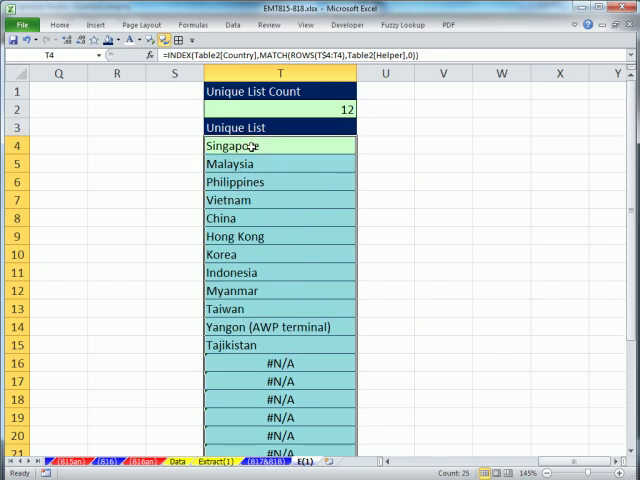
mouse_move(258, 270)
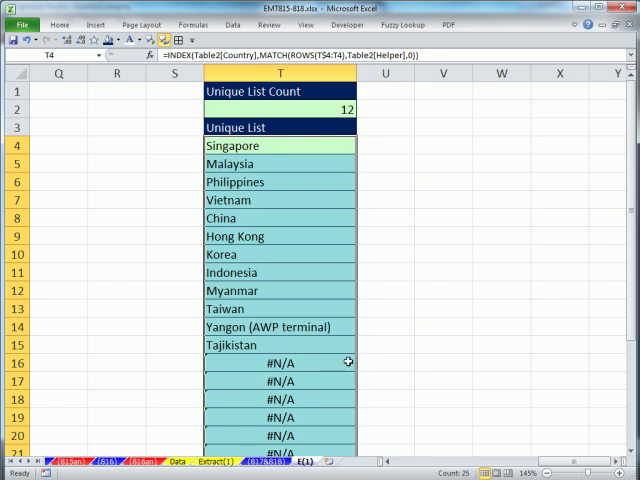
mouse_move(242, 145)
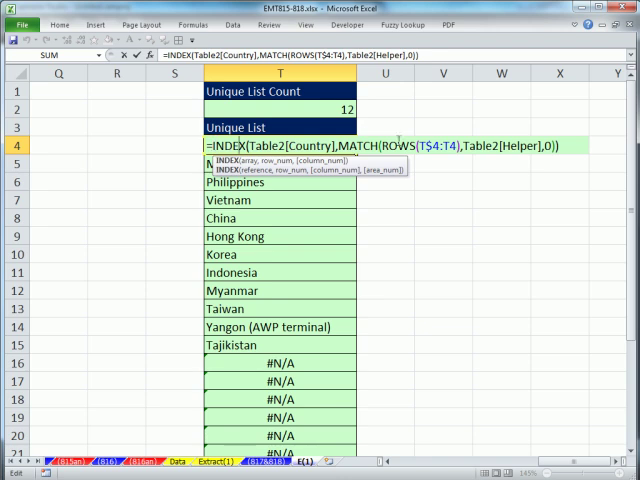
Wrap T4's INDEX/MATCH formula in IF(ROWS(T$4:T4)>$T$2,"",...) so rows past 12 return blank.
double_click(410, 145)
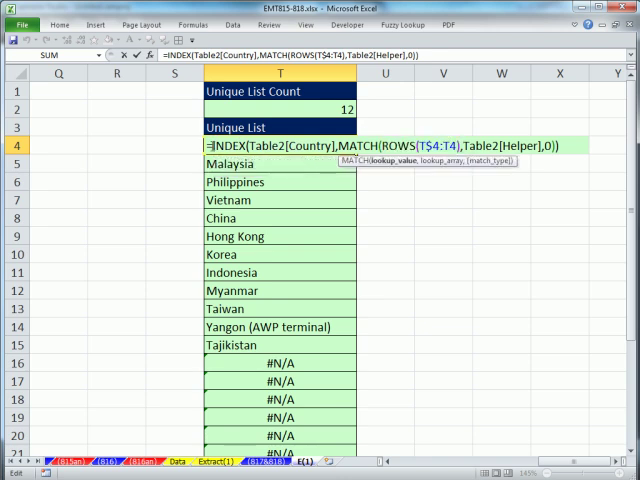
type("IF(ROWS(T$4:T4")
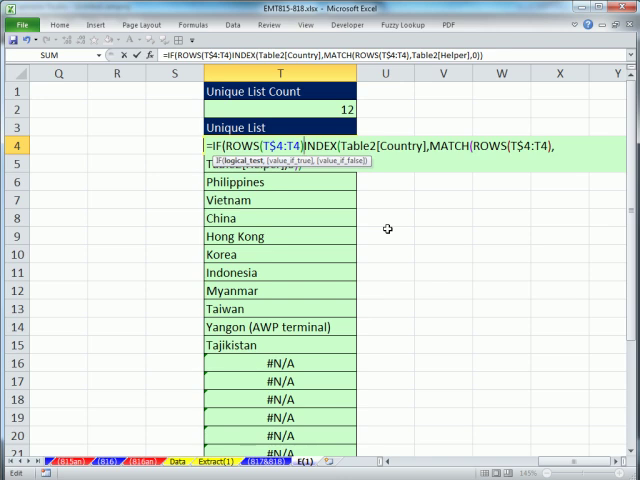
type(">$T$2,")
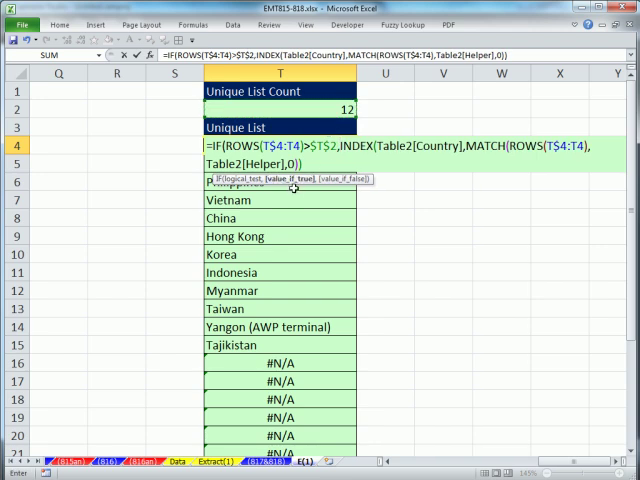
type("\"\"")
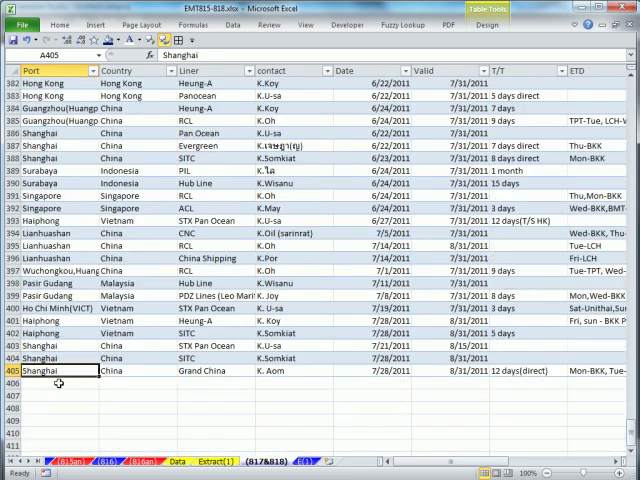
Enter test values 'saas' and 'rrrr' in A406 and B406 below the table.
type("saas")
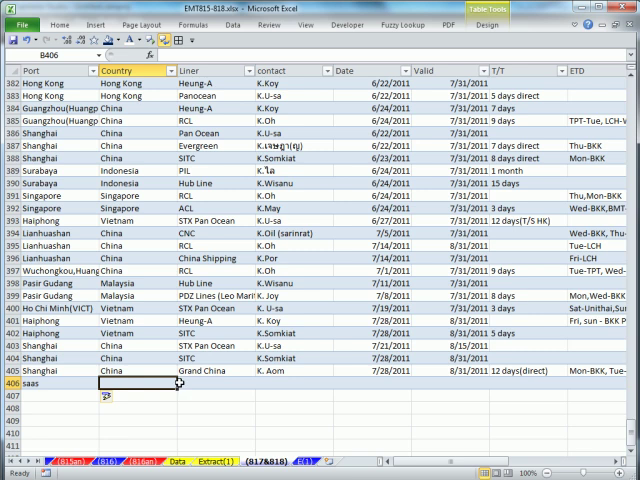
type("rrrr")
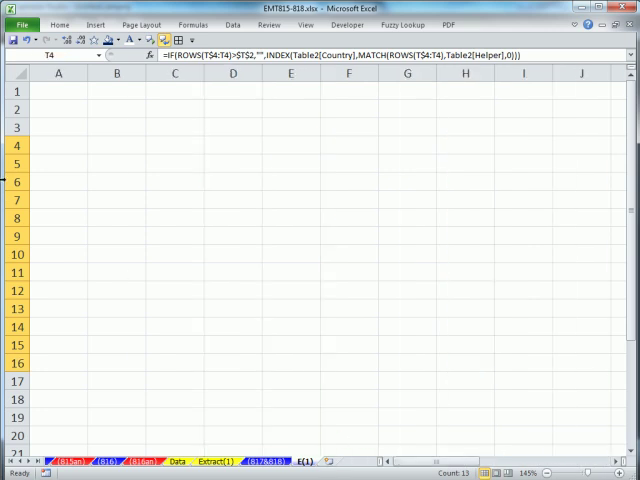
Type 'Country' in A1 and give A2 List validation sourced from =$T$4:$T$28.
type("Country")
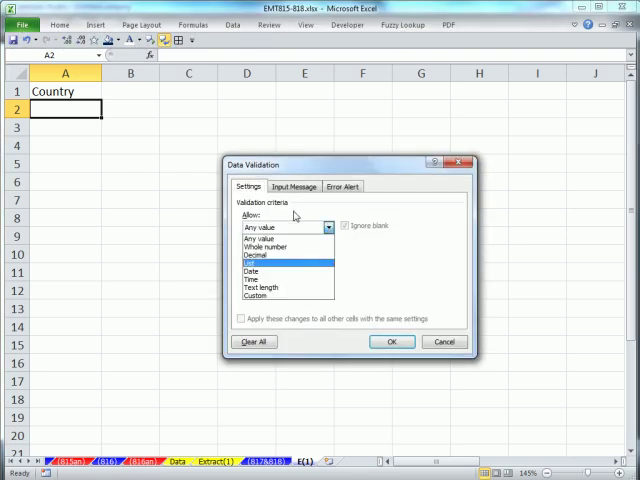
left_click(279, 263)
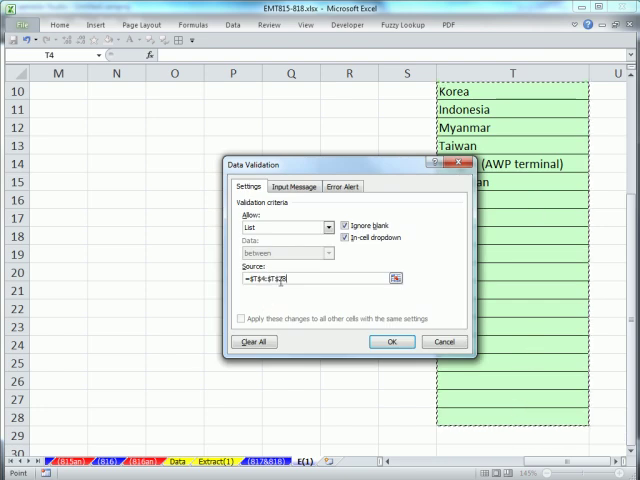
left_click(391, 341)
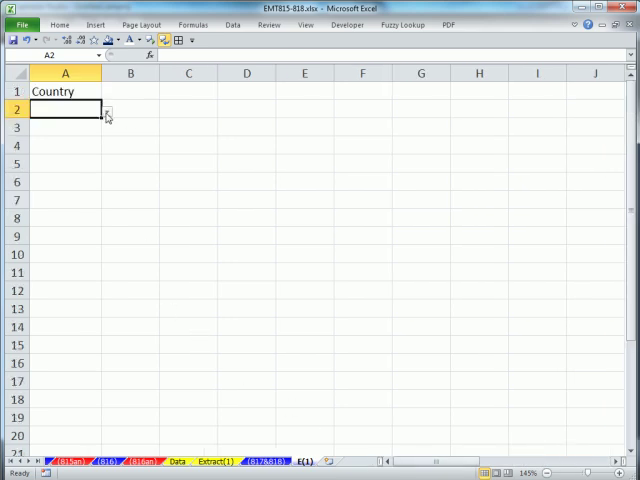
Pick Singapore from A2's country dropdown, then return to the 817&818 sheet.
left_click(112, 108)
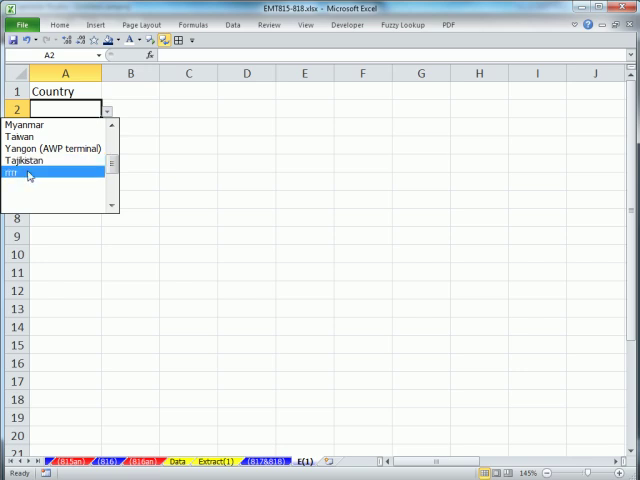
left_click(30, 172)
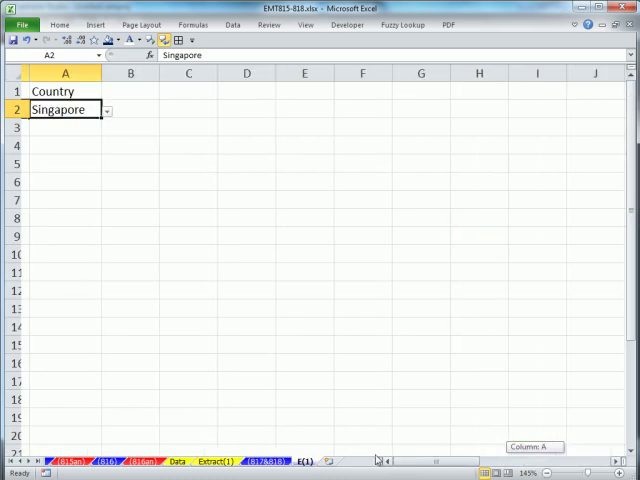
left_click(104, 109)
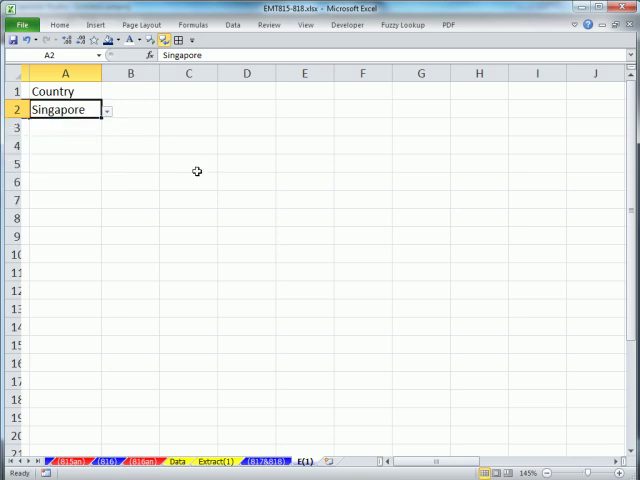
mouse_move(299, 475)
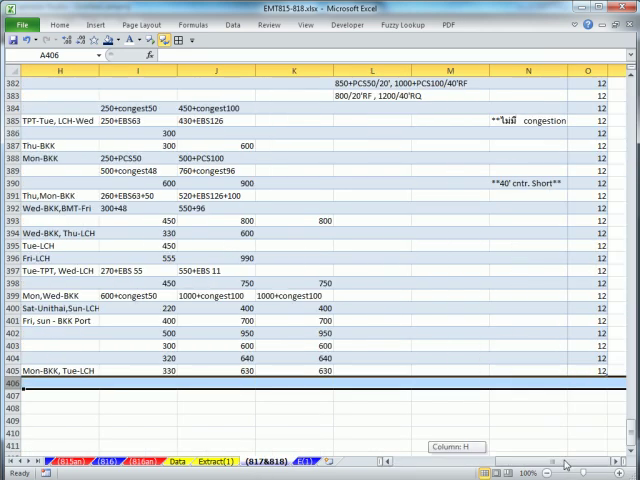
scroll("up", 3)
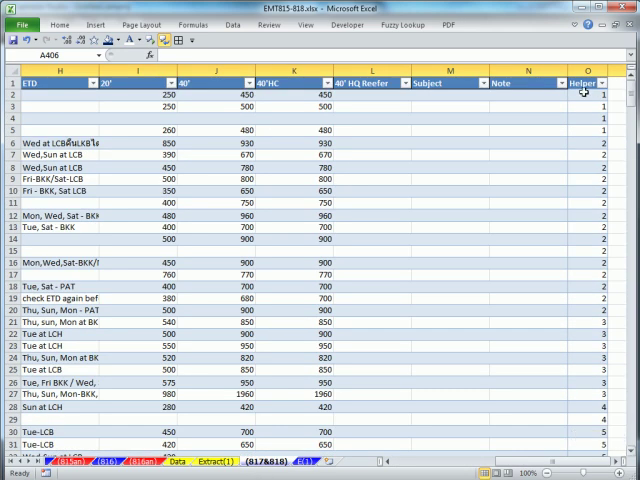